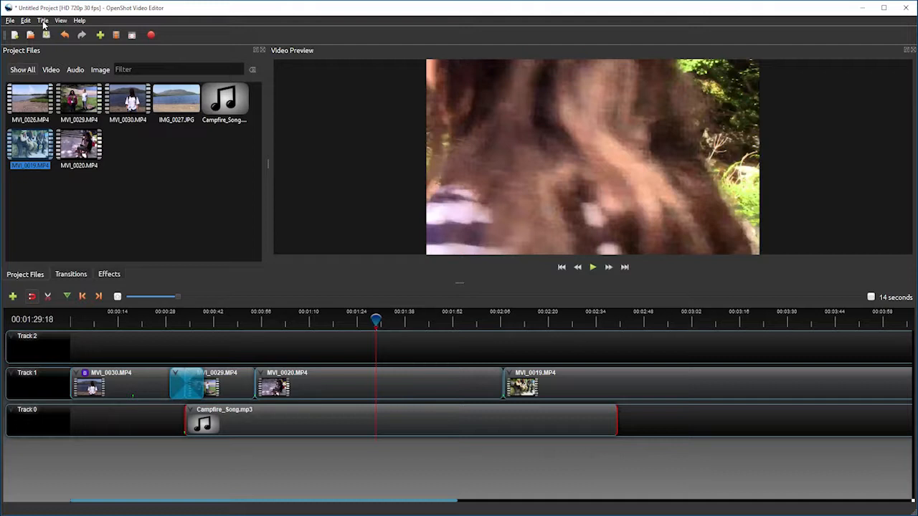
Open the Titles template gallery from the Title menu to start a new title.
{"action": "left_click", "coordinate": [42, 20]}
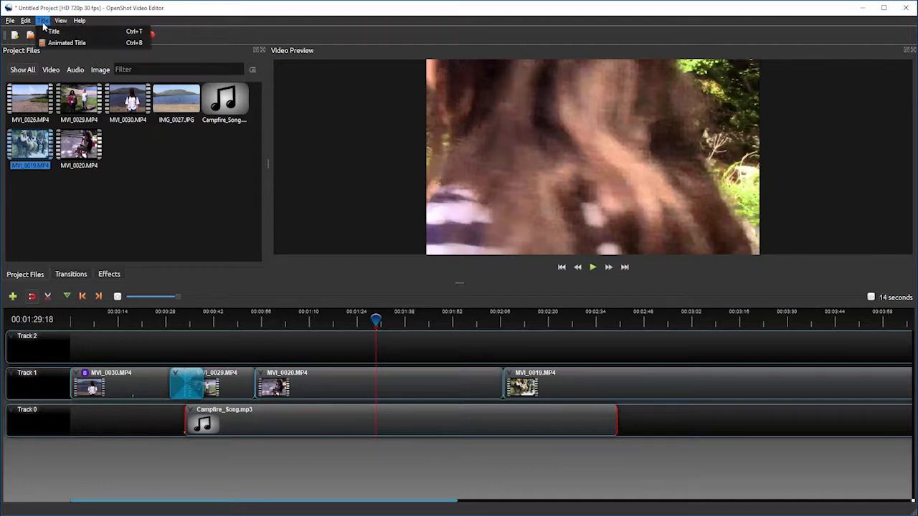
{"action": "mouse_move", "coordinate": [53, 32]}
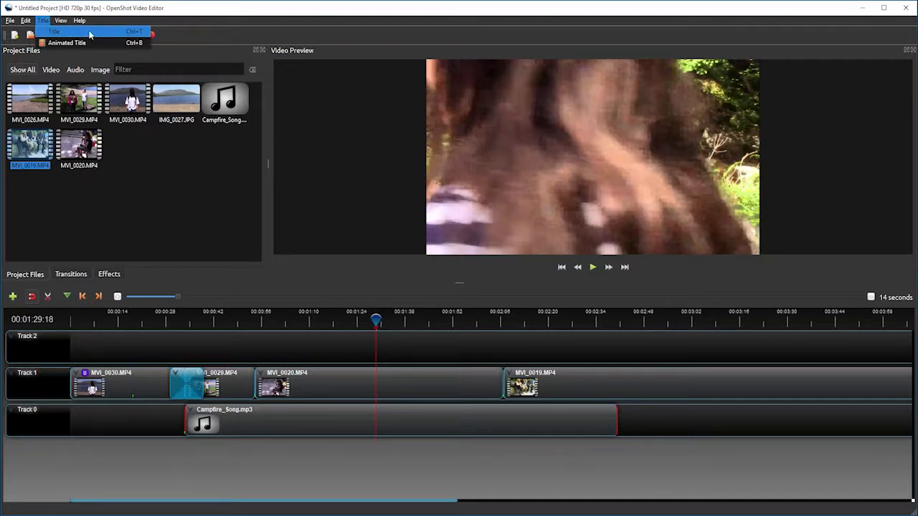
{"action": "left_click", "coordinate": [53, 30]}
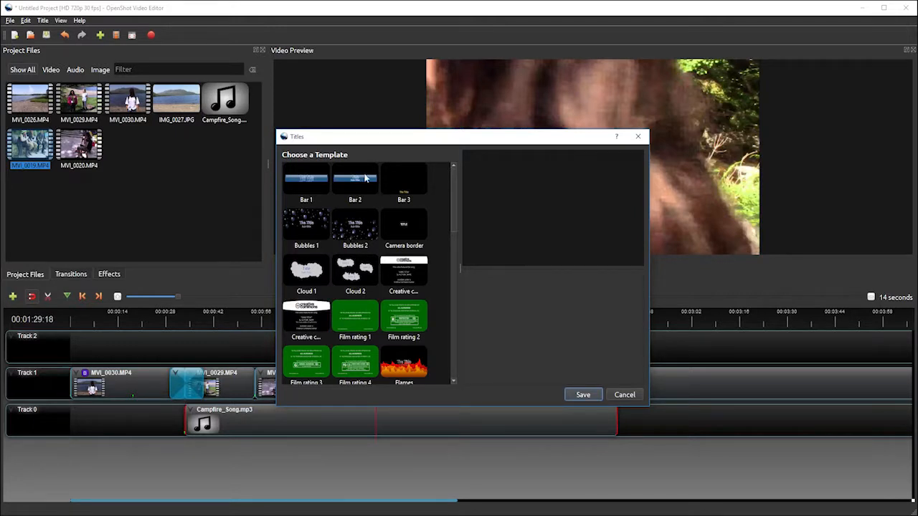
Choose the Bar 2 title template and name the title file 'Introduction'.
{"action": "left_click", "coordinate": [355, 179]}
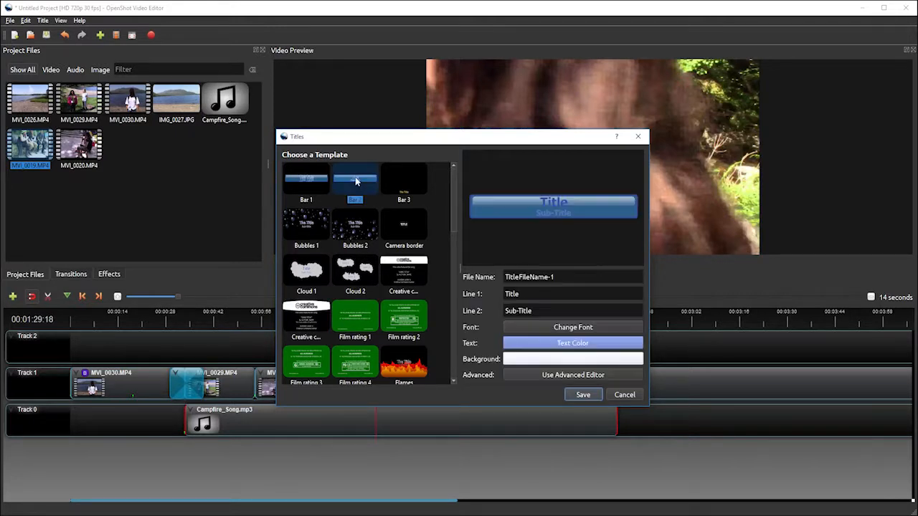
{"action": "left_click", "coordinate": [355, 179]}
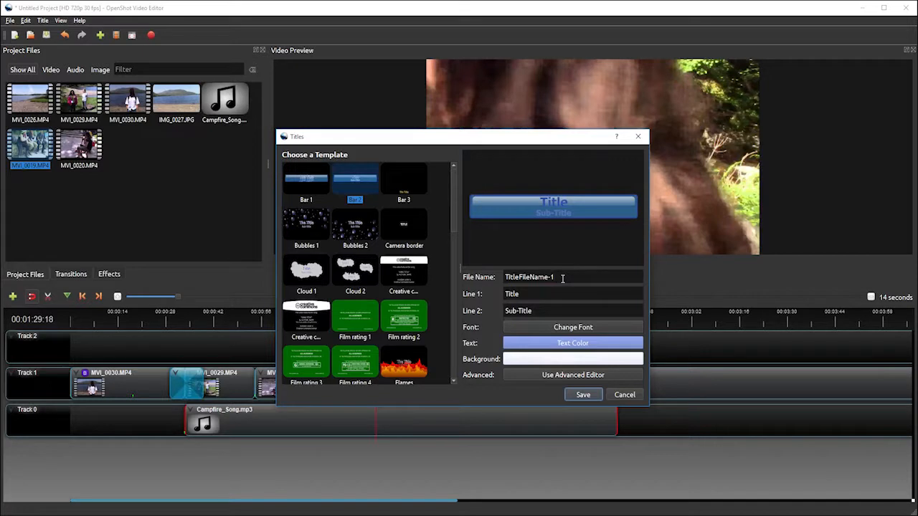
{"action": "left_click", "coordinate": [566, 277]}
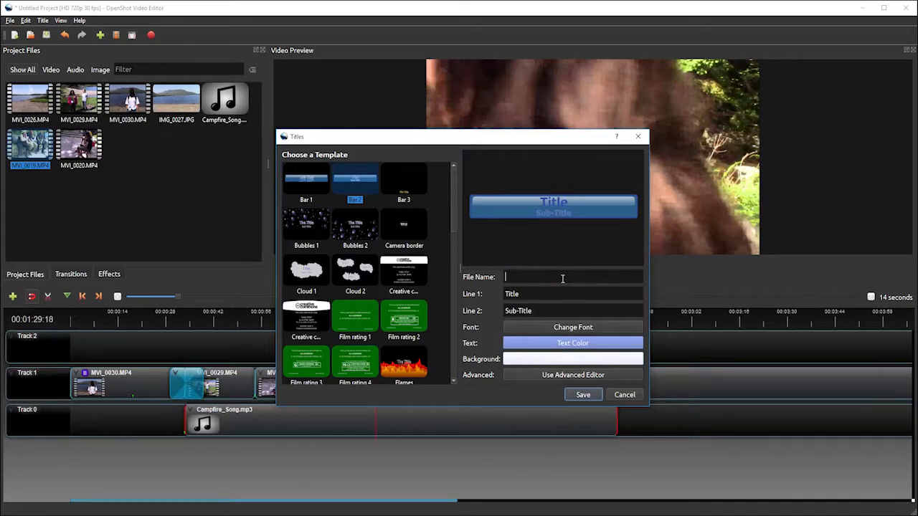
{"action": "type", "text": "Introduction"}
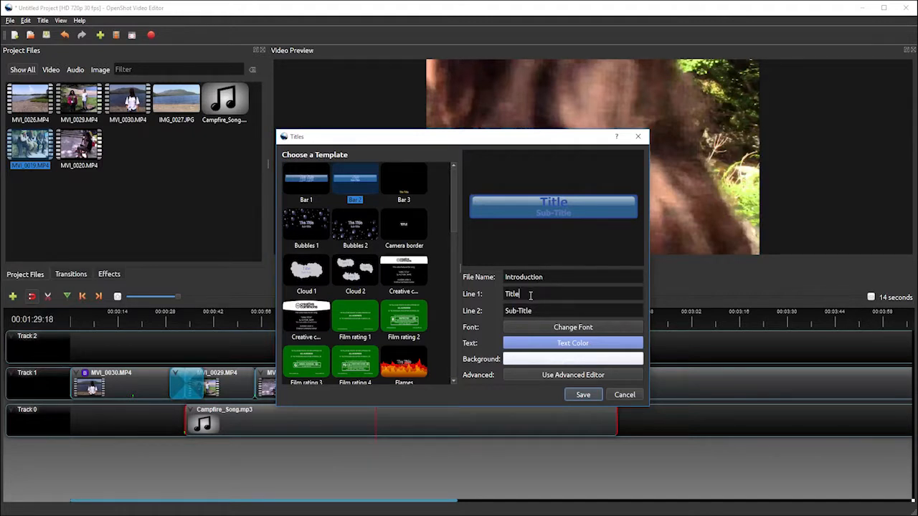
Set title Line 1 to 'GLE Video' and Line 2 to 'Ireland'.
{"action": "key", "text": "Backspace"}
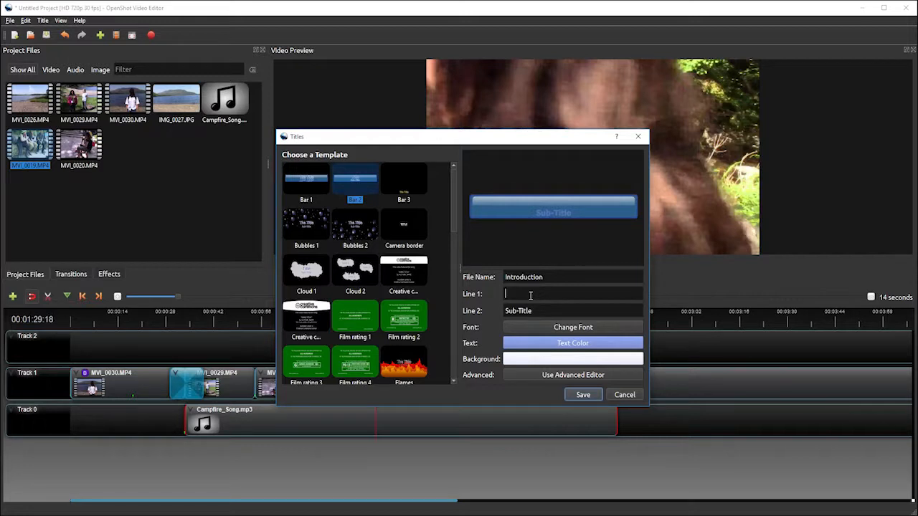
{"action": "type", "text": "GLE"}
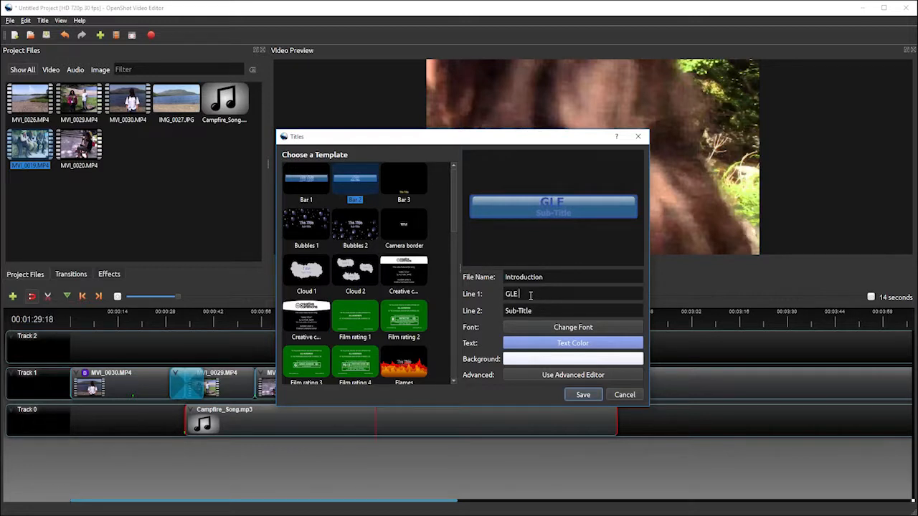
{"action": "type", "text": "Video"}
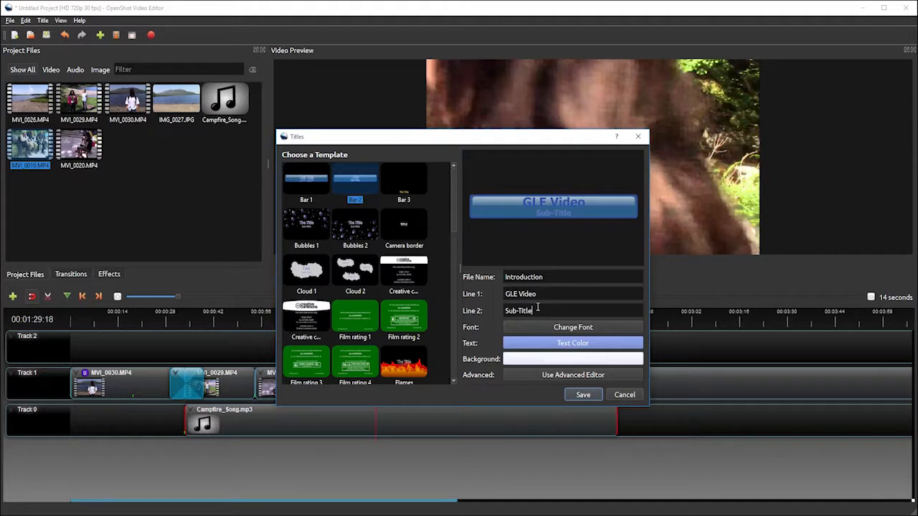
{"action": "key", "text": "ctrl+a"}
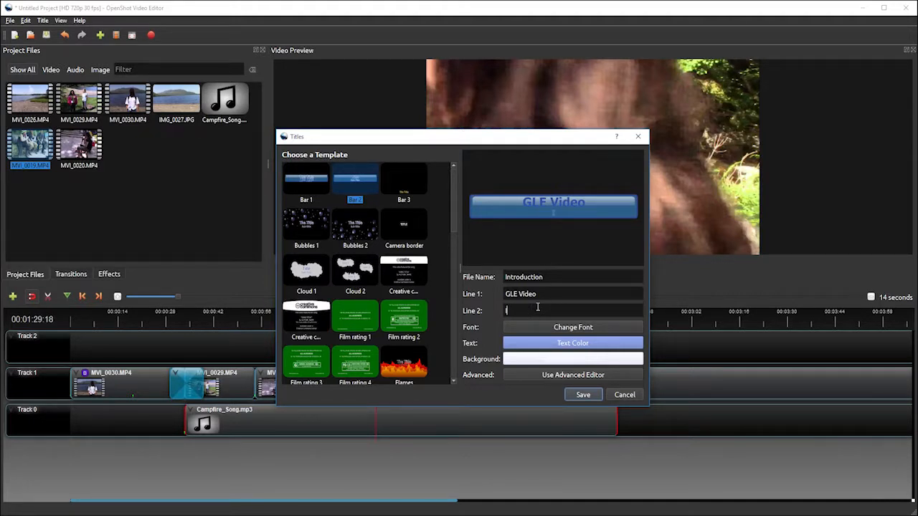
{"action": "type", "text": "Ireland"}
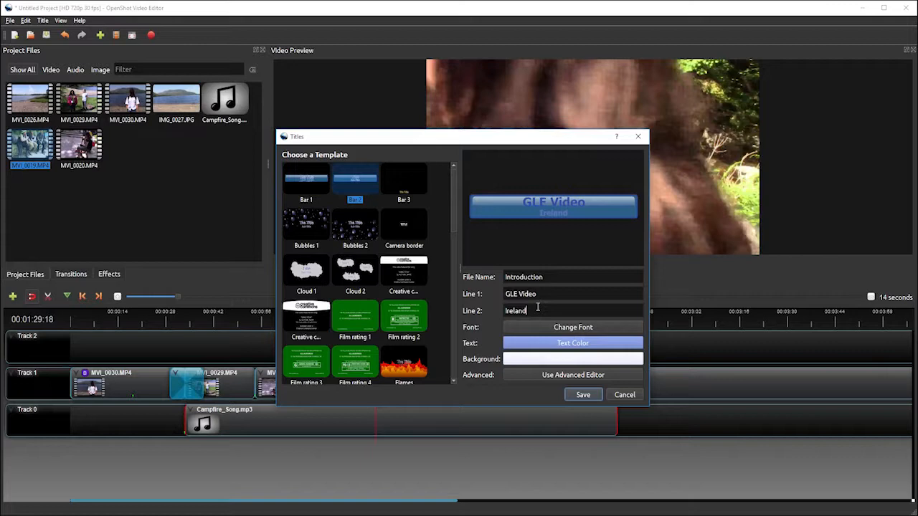
Make the title text bright green and save it as Introduction.svg.
{"action": "left_click", "coordinate": [572, 343]}
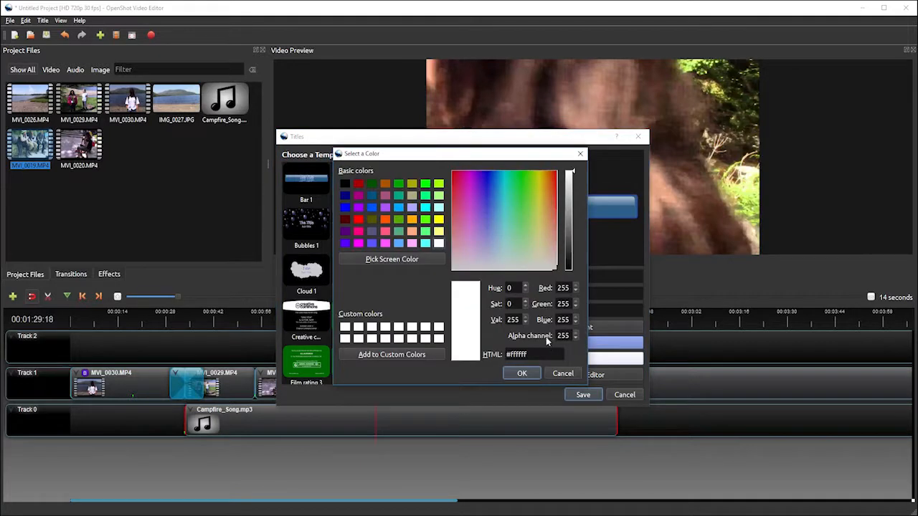
{"action": "left_click", "coordinate": [518, 183]}
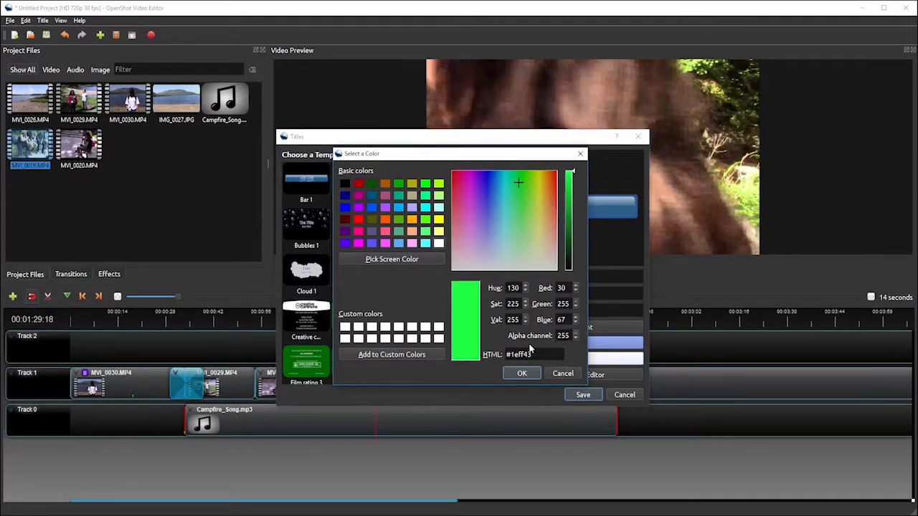
{"action": "left_click", "coordinate": [522, 373]}
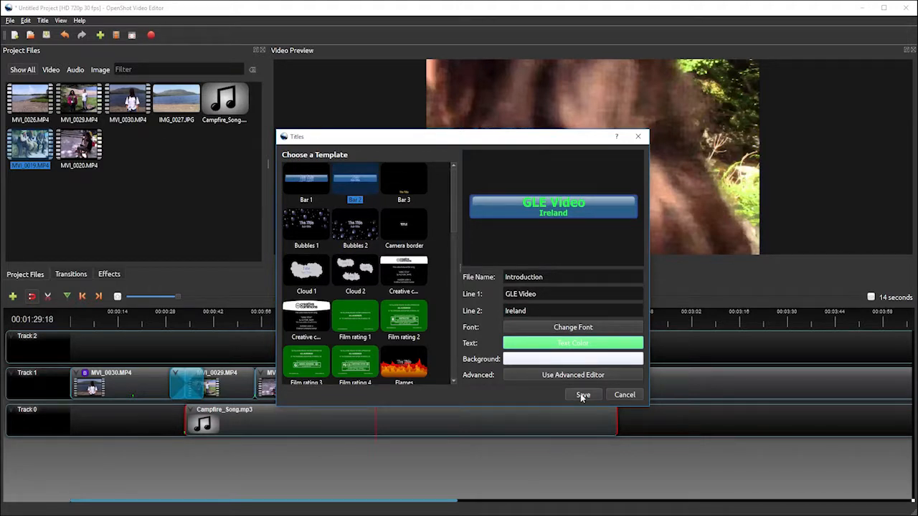
{"action": "left_click", "coordinate": [582, 394]}
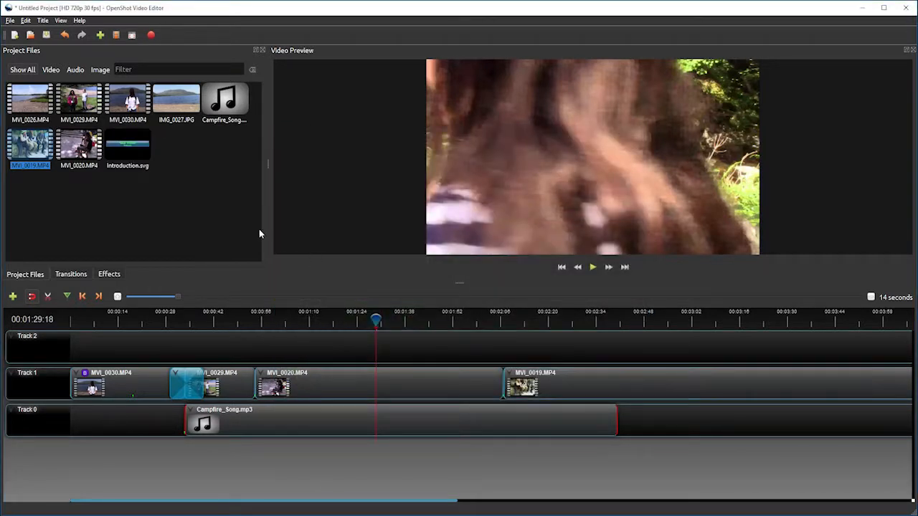
Place introduction.svg on Track 2 at 00:00 and scrub to preview the overlay.
{"action": "left_click", "coordinate": [127, 147]}
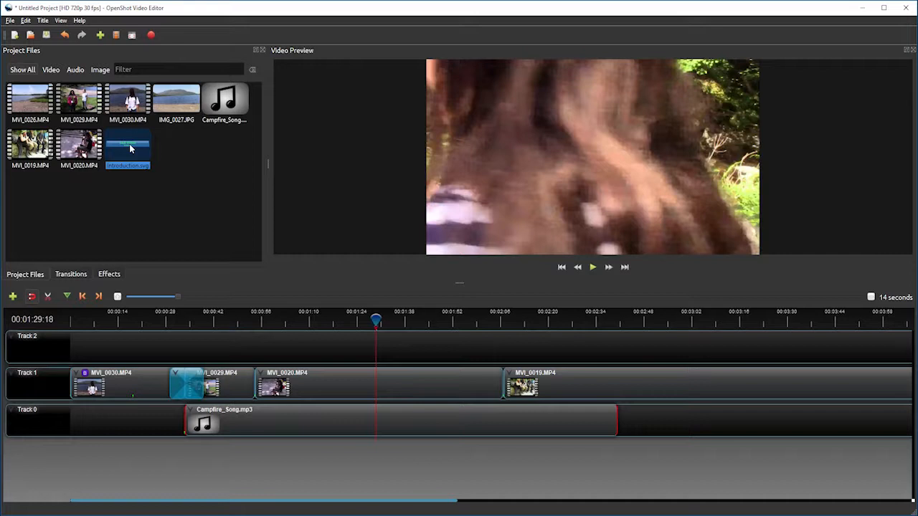
{"action": "left_click_drag", "start_coordinate": [128, 147], "coordinate": [114, 344]}
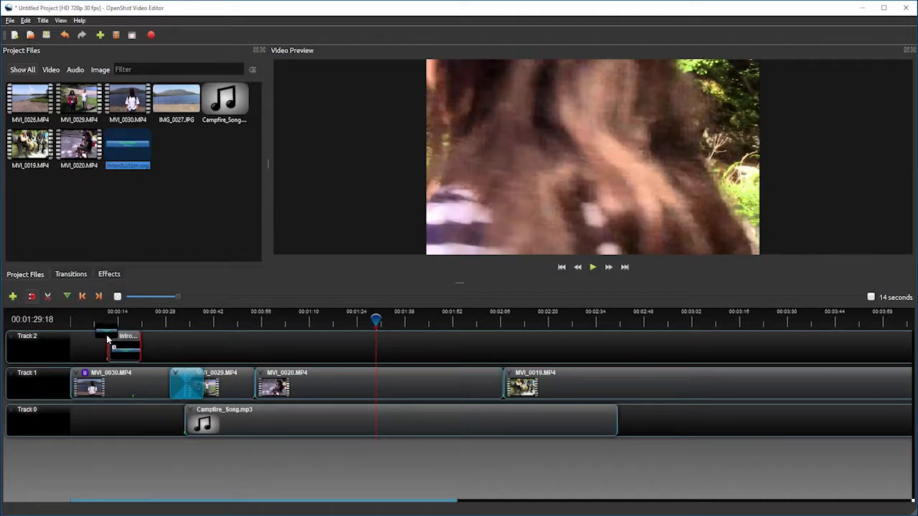
{"action": "left_click_drag", "start_coordinate": [108, 344], "coordinate": [72, 344]}
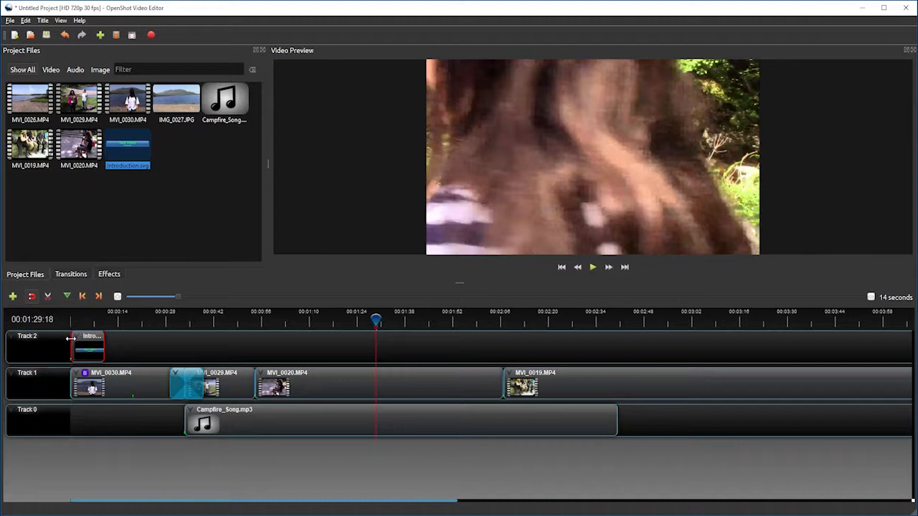
{"action": "left_click_drag", "start_coordinate": [377, 320], "coordinate": [88, 321]}
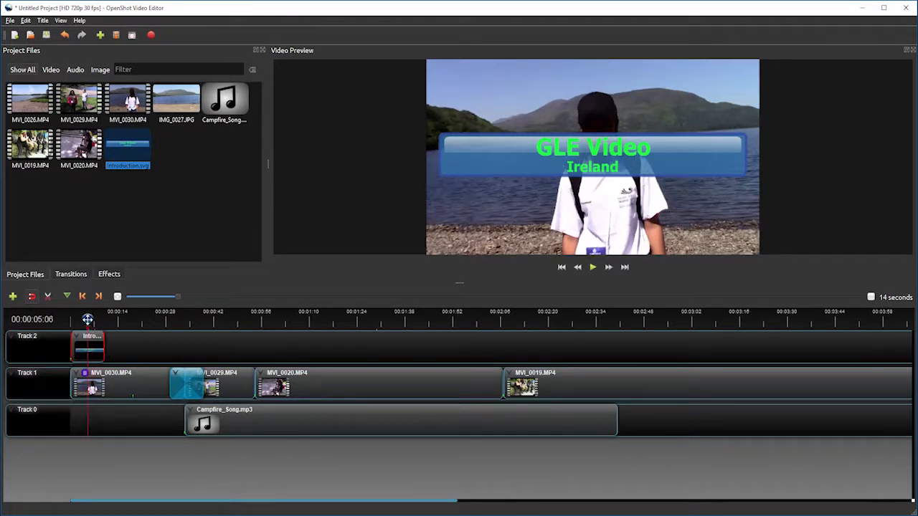
Open the Transitions gallery and stop the preview playback.
{"action": "left_click", "coordinate": [71, 274]}
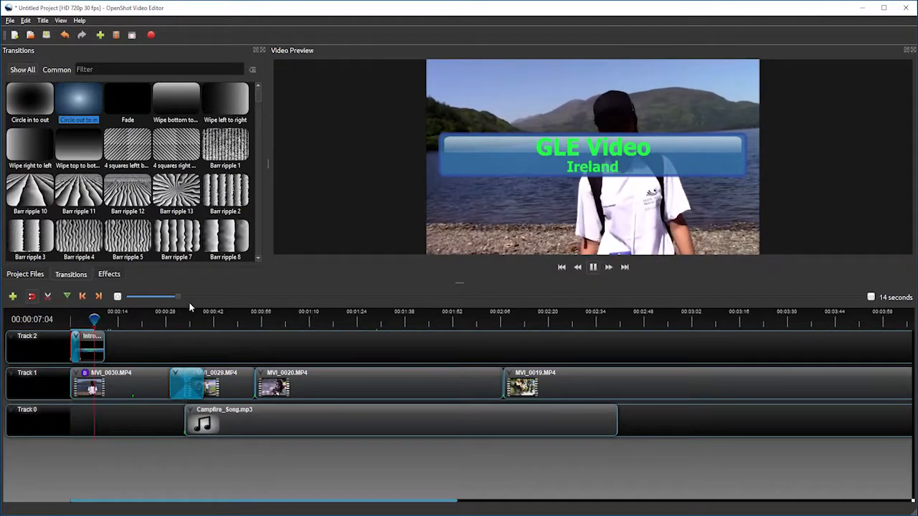
{"action": "left_click", "coordinate": [593, 267]}
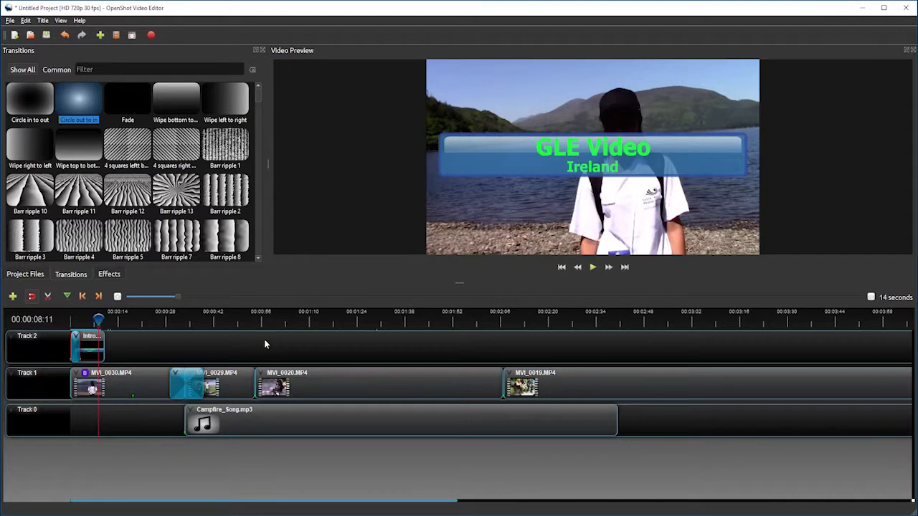
{"action": "mouse_move", "coordinate": [152, 370]}
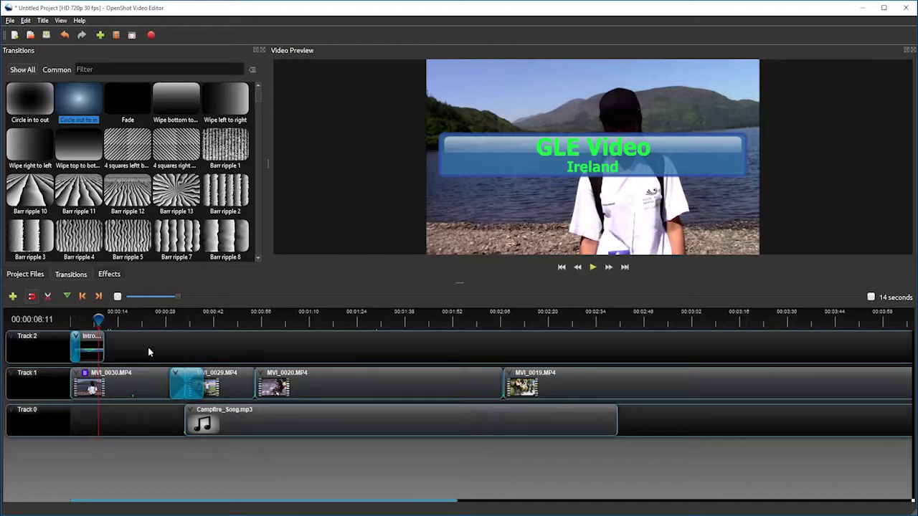
{"action": "mouse_move", "coordinate": [145, 351]}
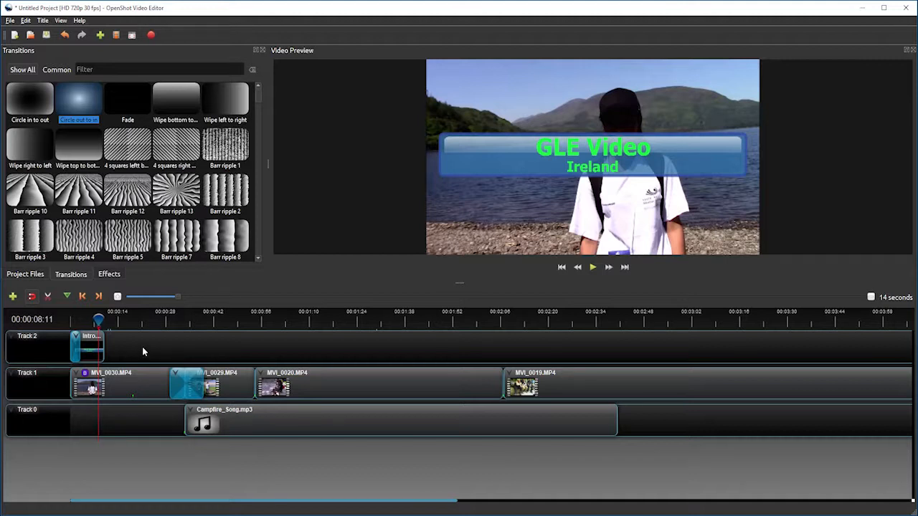
Move the Intro title clip to the start of Track 1, then select its leftover transition.
{"action": "left_click_drag", "start_coordinate": [143, 351], "coordinate": [588, 462]}
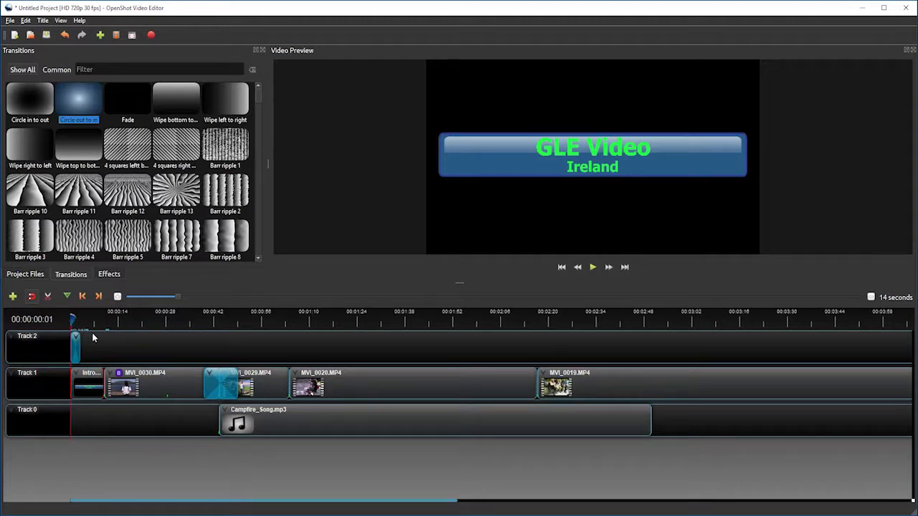
{"action": "left_click", "coordinate": [592, 267]}
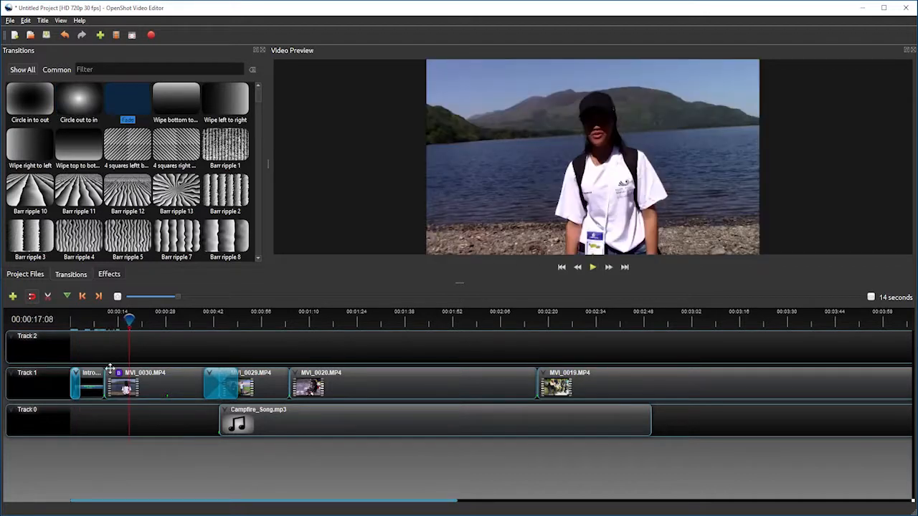
{"action": "mouse_move", "coordinate": [121, 357]}
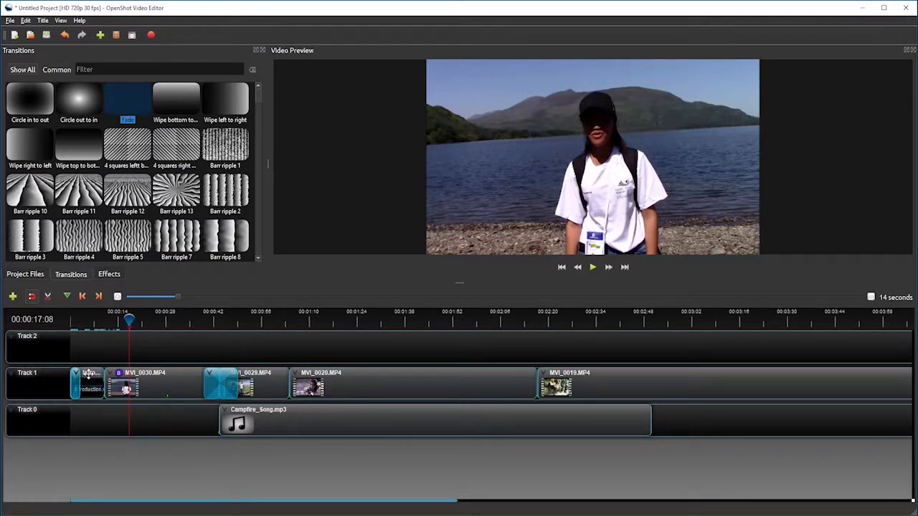
Drag the Intro clip to overlap MVI_0030.MP4, then play to check the blend.
{"action": "left_click", "coordinate": [88, 383]}
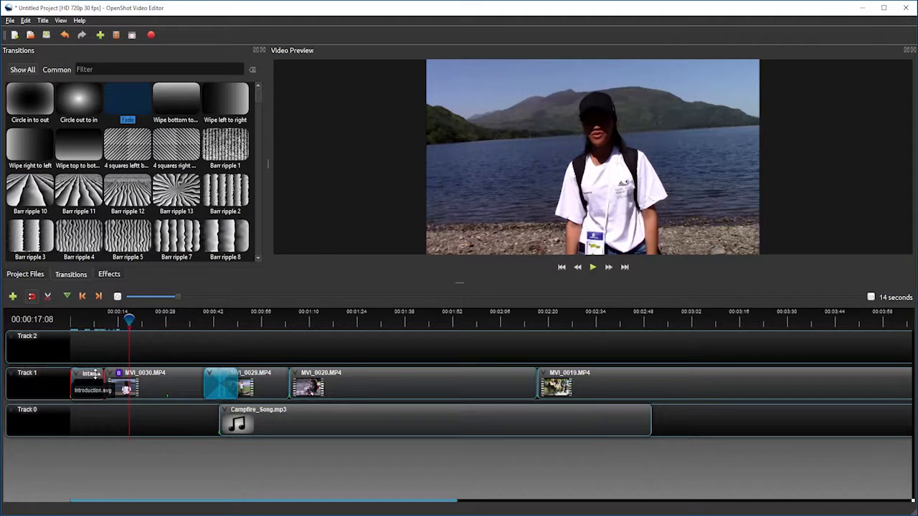
{"action": "left_click_drag", "start_coordinate": [90, 384], "coordinate": [107, 384]}
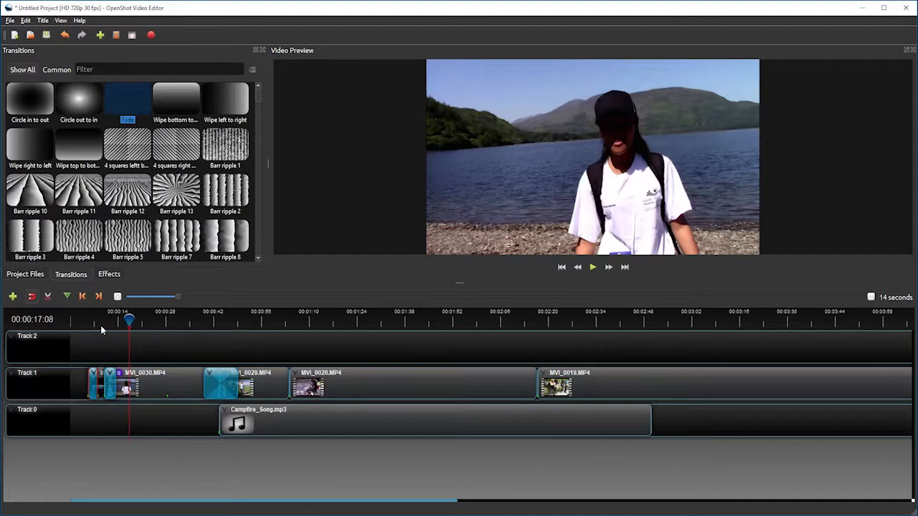
{"action": "left_click", "coordinate": [592, 267]}
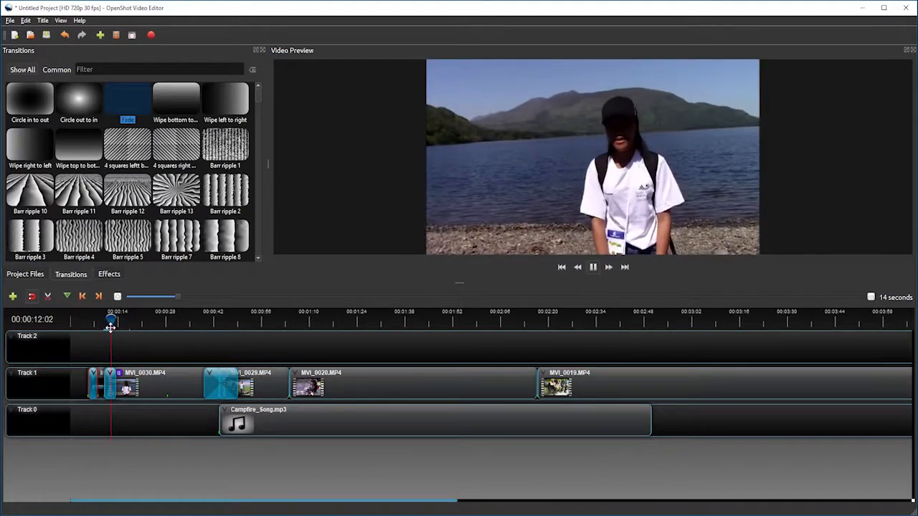
{"action": "left_click", "coordinate": [592, 266]}
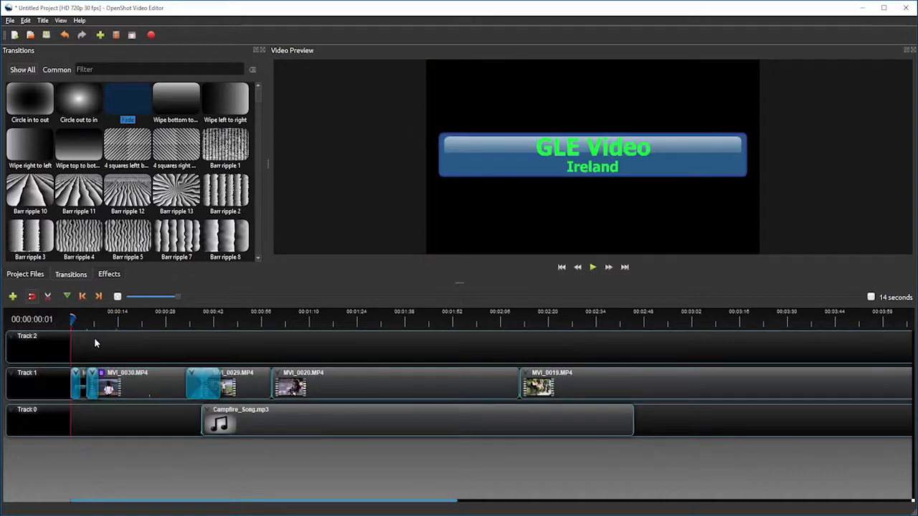
Play the timeline from 00:00:00 to preview the title and transitions.
{"action": "left_click", "coordinate": [592, 267]}
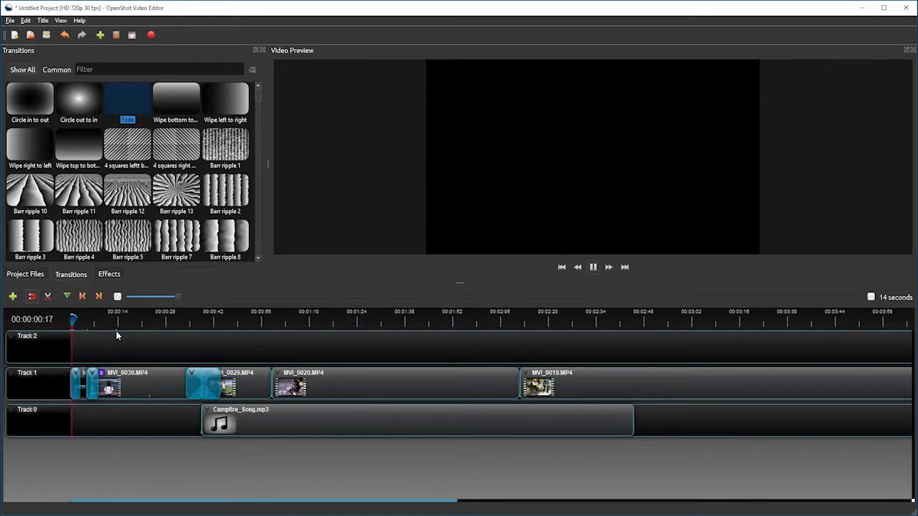